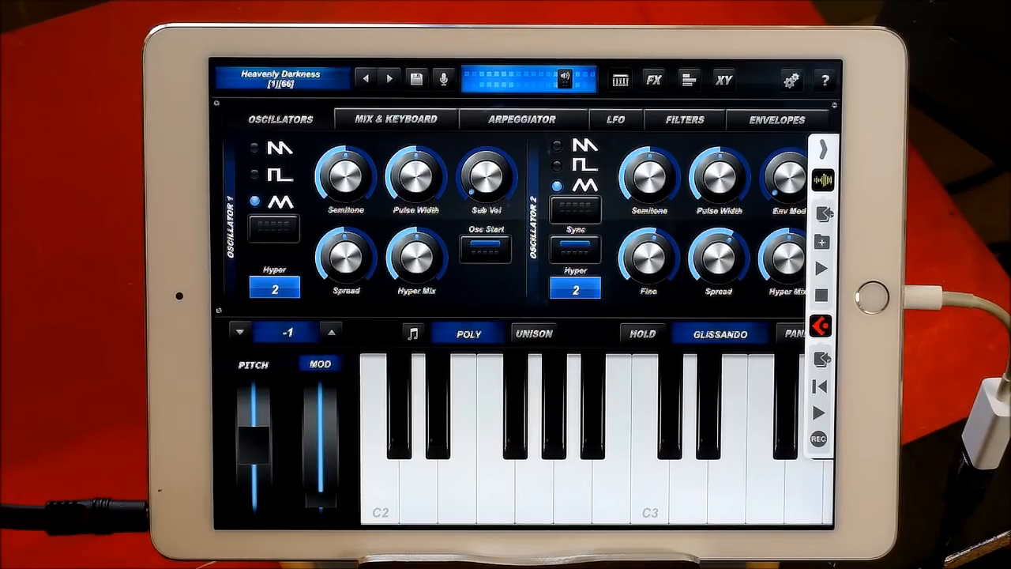
- Play the Heavenly Darkness patch, shifting the keyboard an octave lower and higher
click(651, 506)
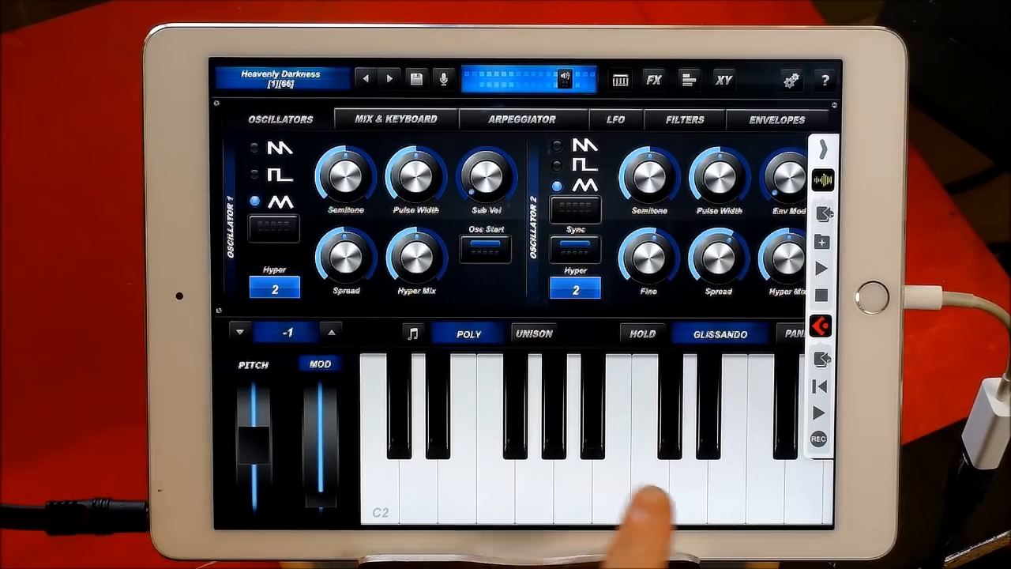
click(647, 490)
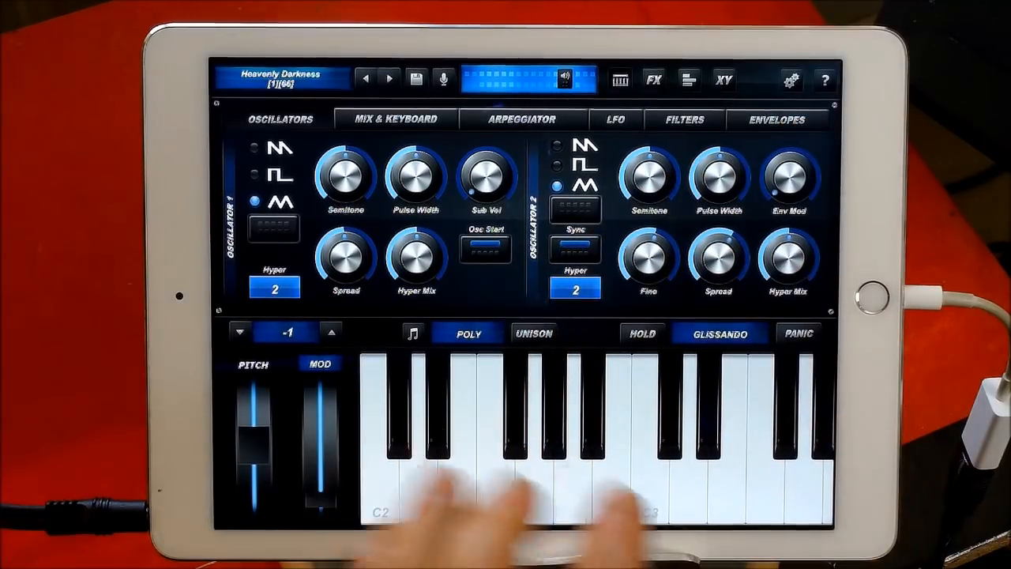
click(331, 331)
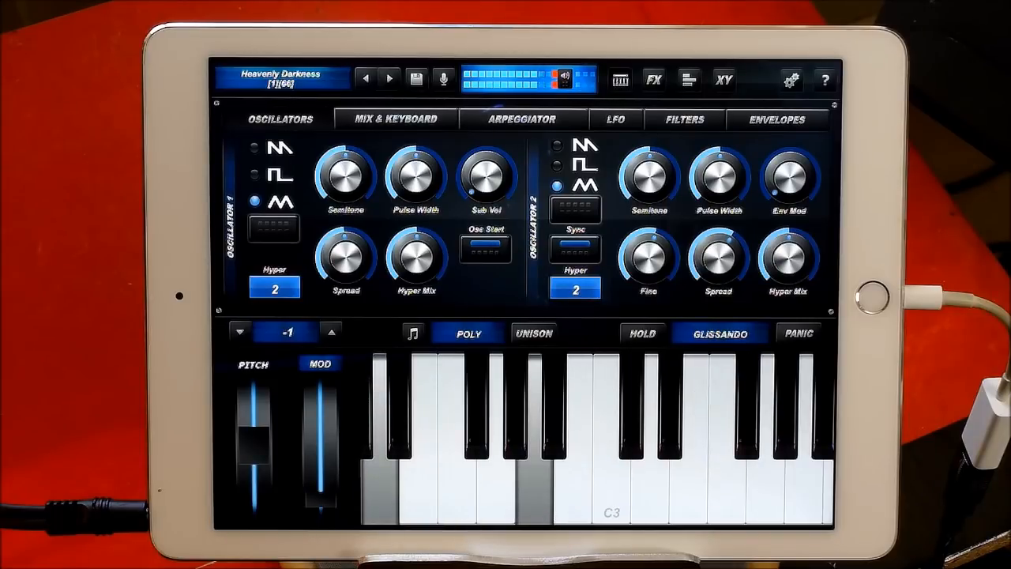
click(331, 330)
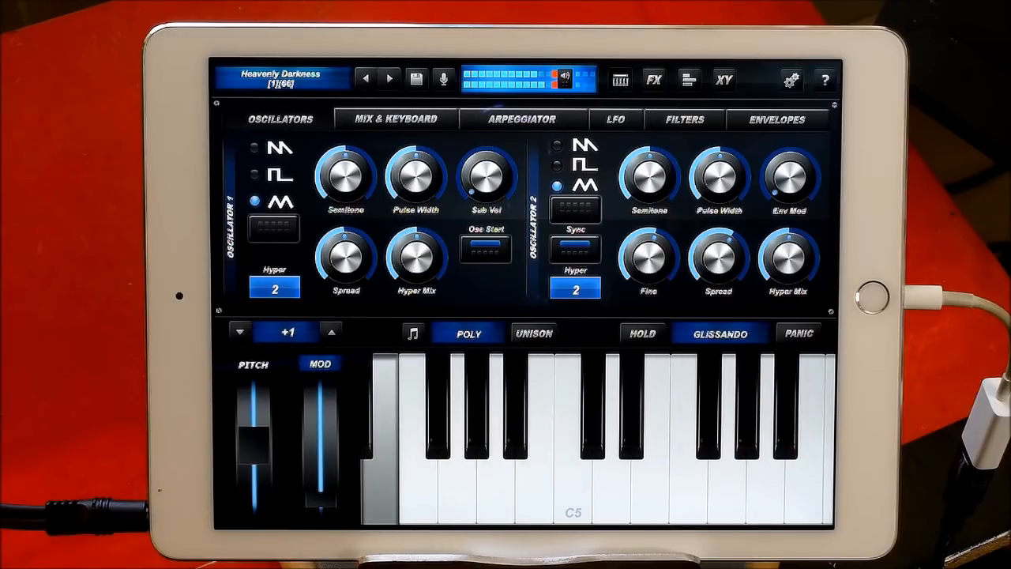
click(239, 331)
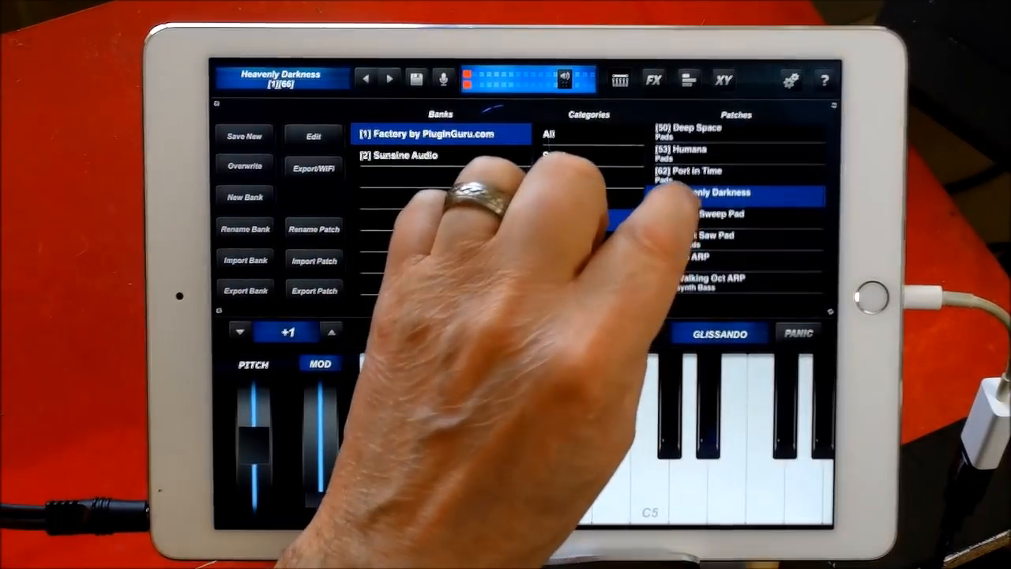
- Load the Sweet Saw Pad patch and audition it across octaves
click(711, 247)
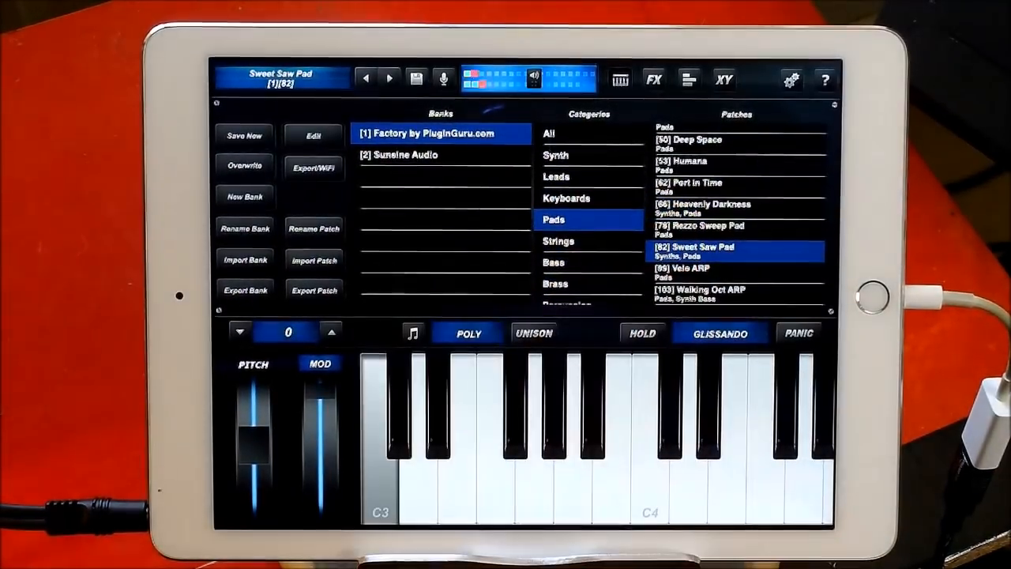
click(331, 331)
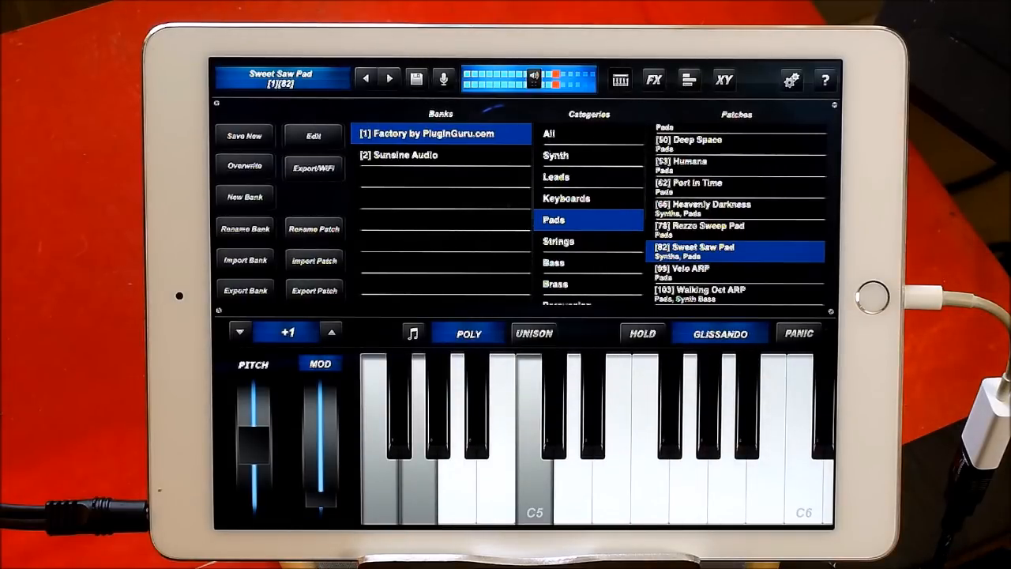
click(240, 330)
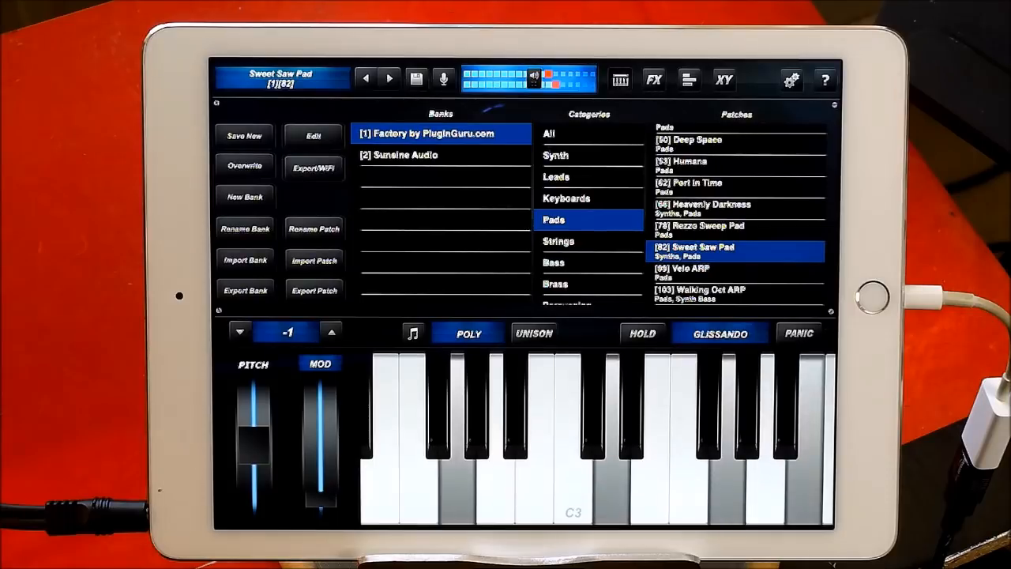
click(331, 331)
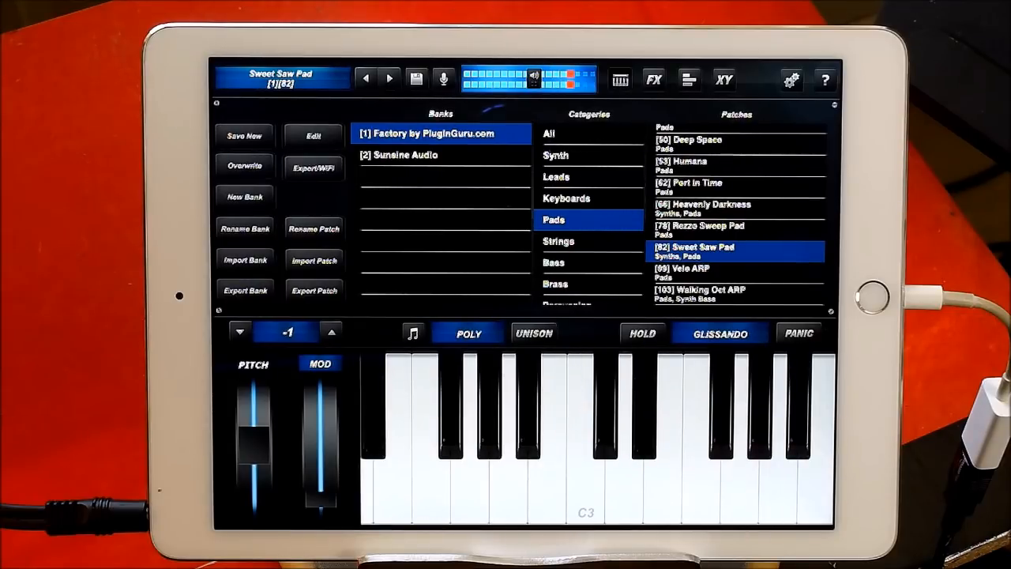
- Load the Rezzo Sweep Pad patch and audition it
click(330, 331)
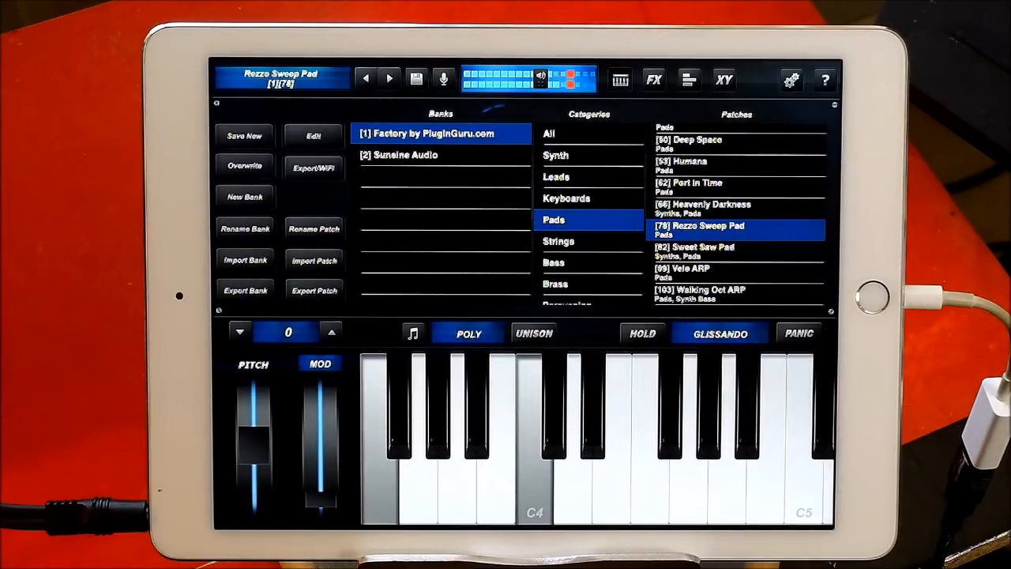
click(330, 331)
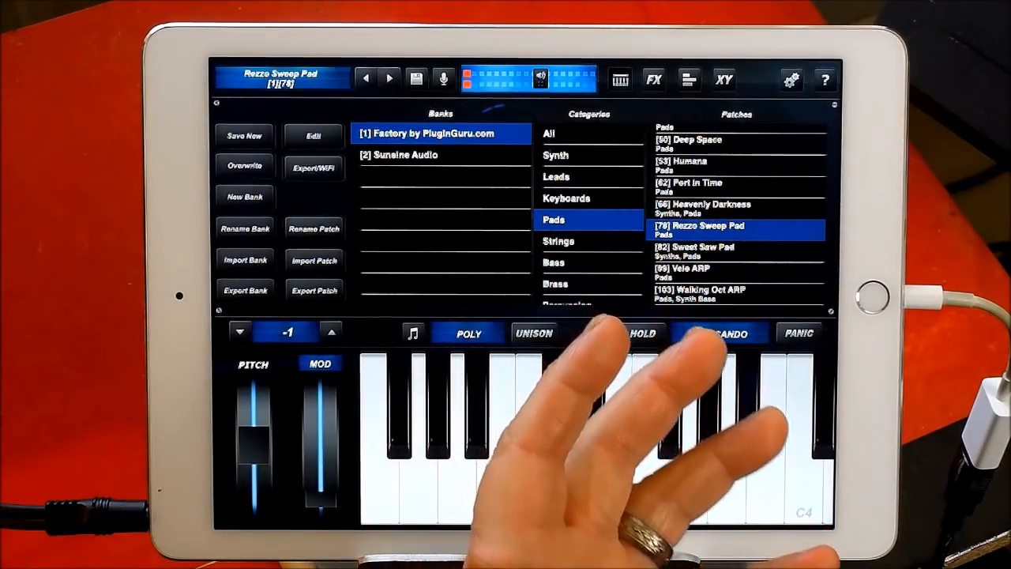
click(718, 333)
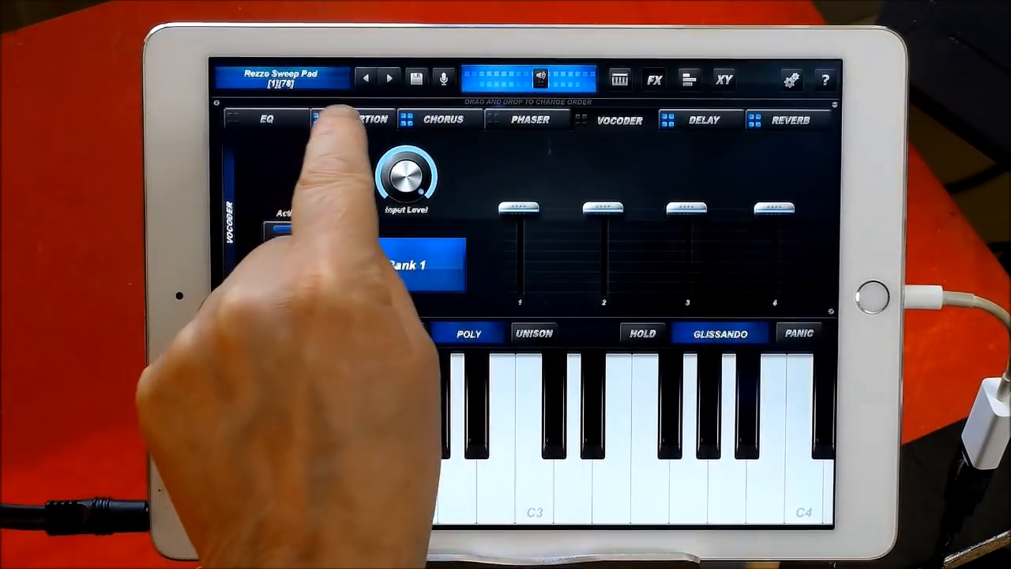
- Check the phaser settings, switch on the vocoder, and play notes through it
click(530, 119)
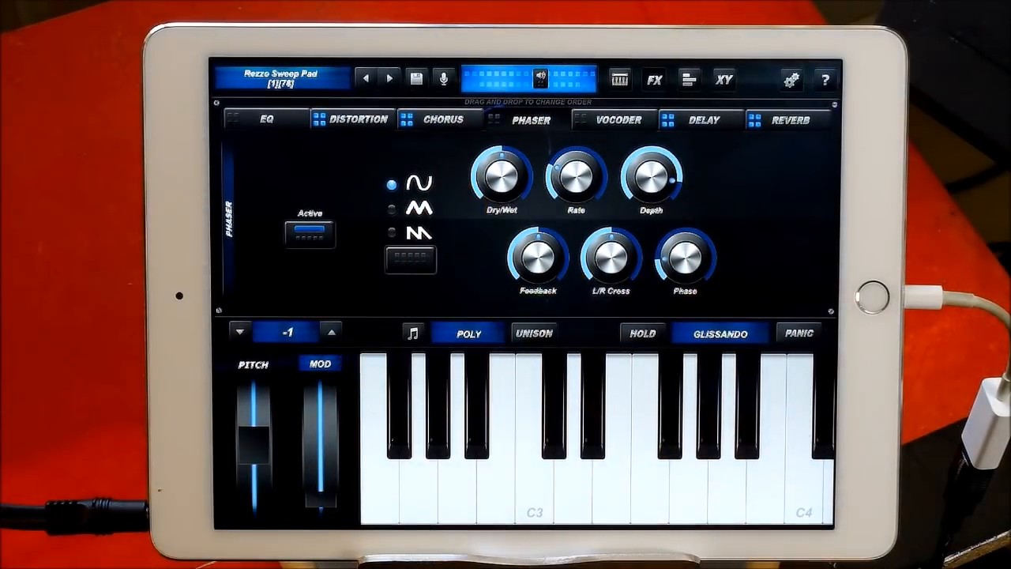
click(618, 119)
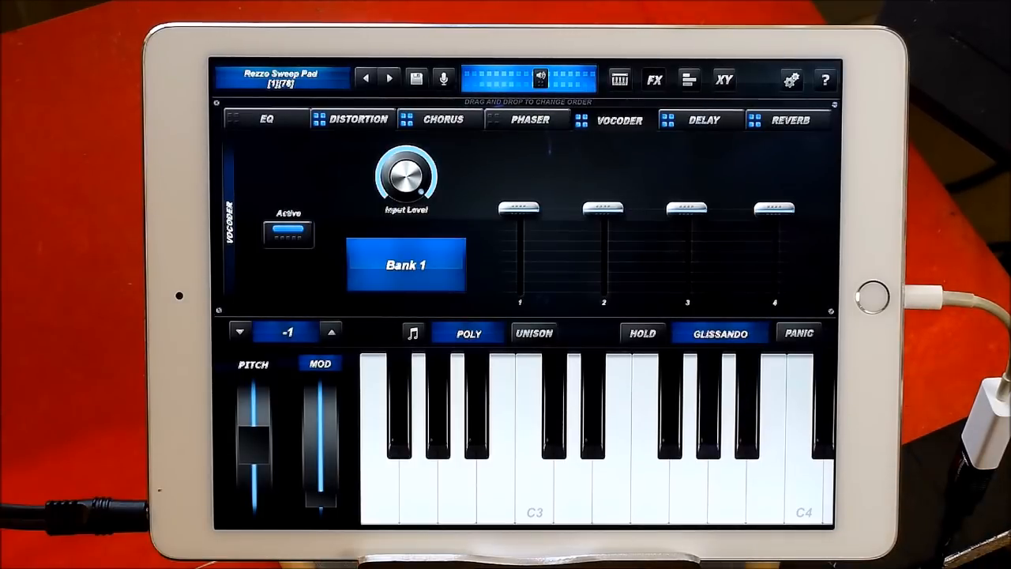
click(648, 434)
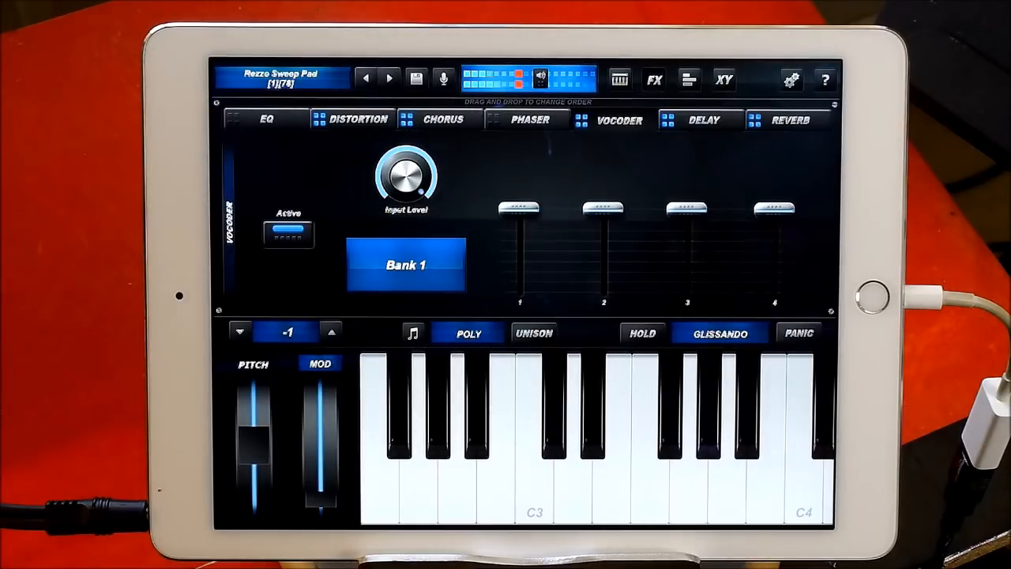
click(330, 331)
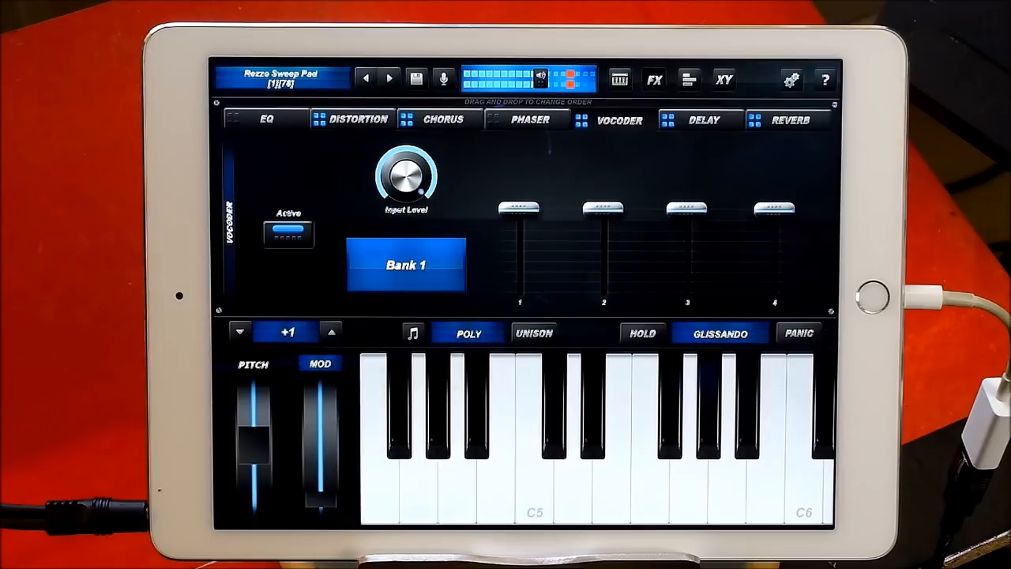
click(494, 434)
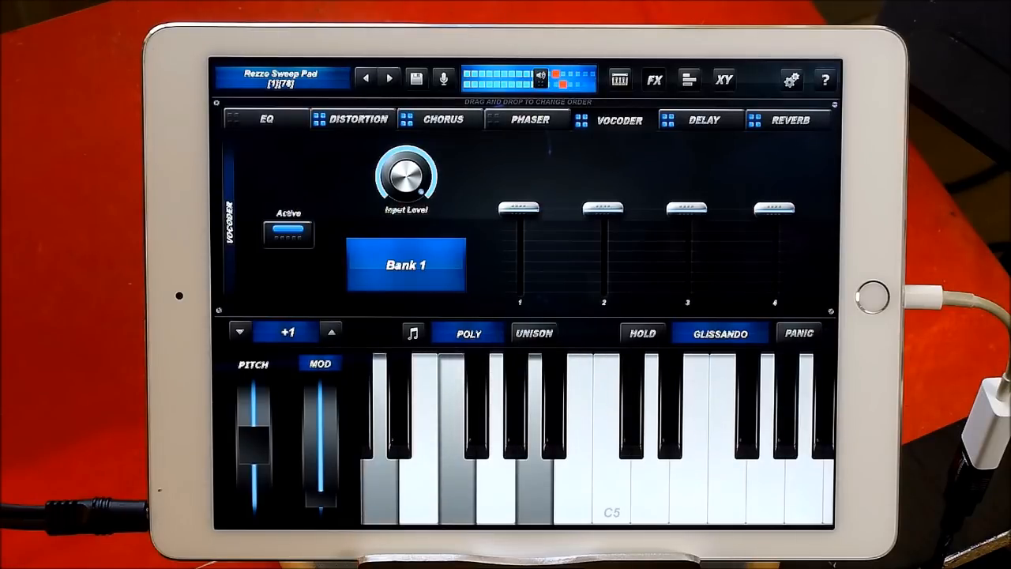
- Keep playing through the vocoder across octaves, then bring up the patch browser
click(608, 474)
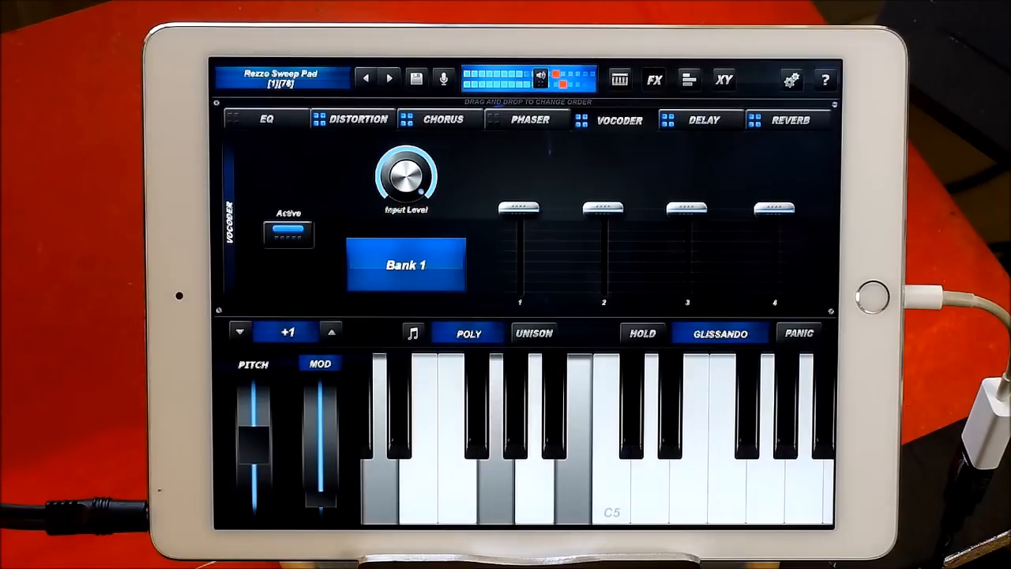
click(489, 435)
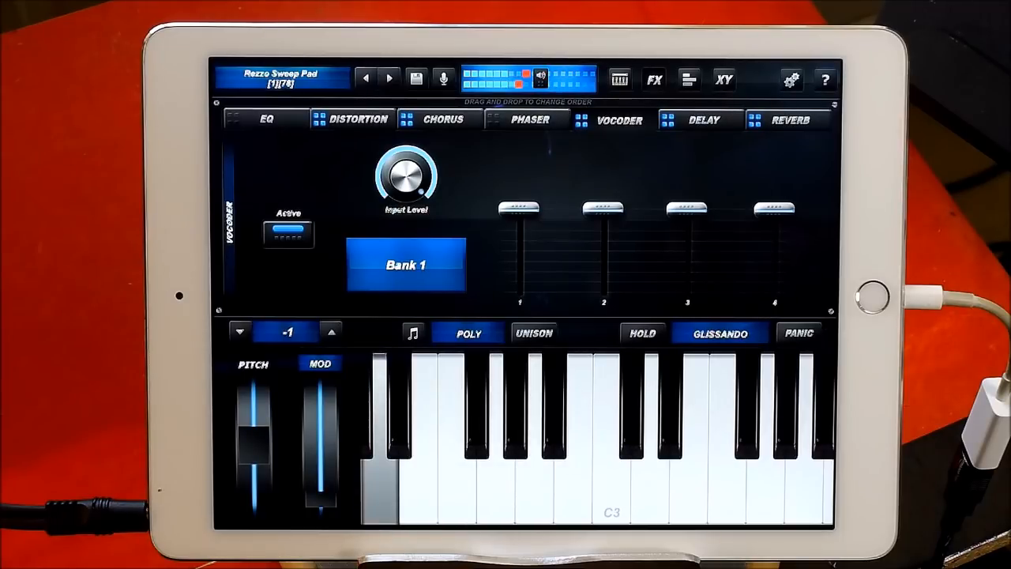
click(330, 331)
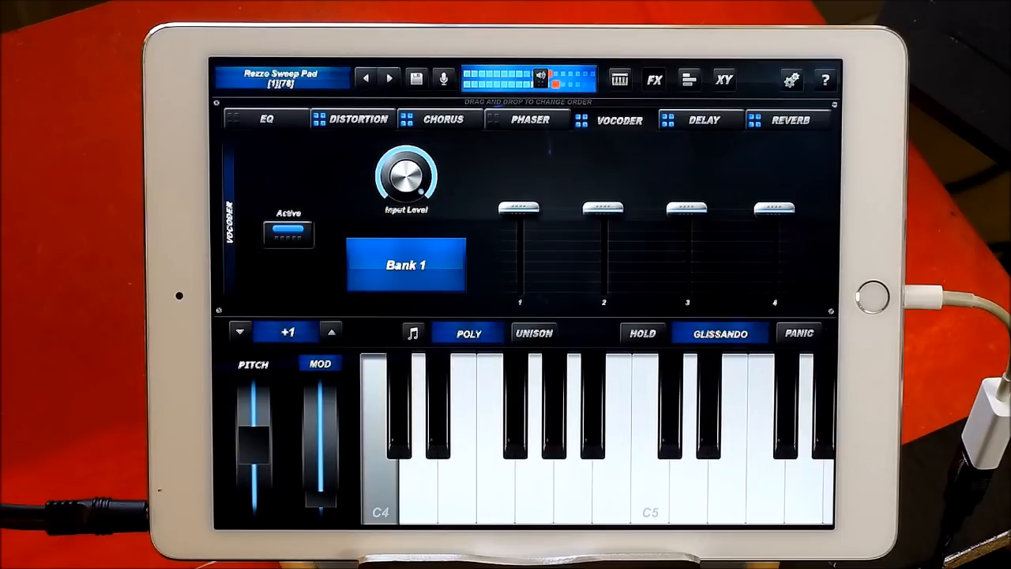
click(240, 331)
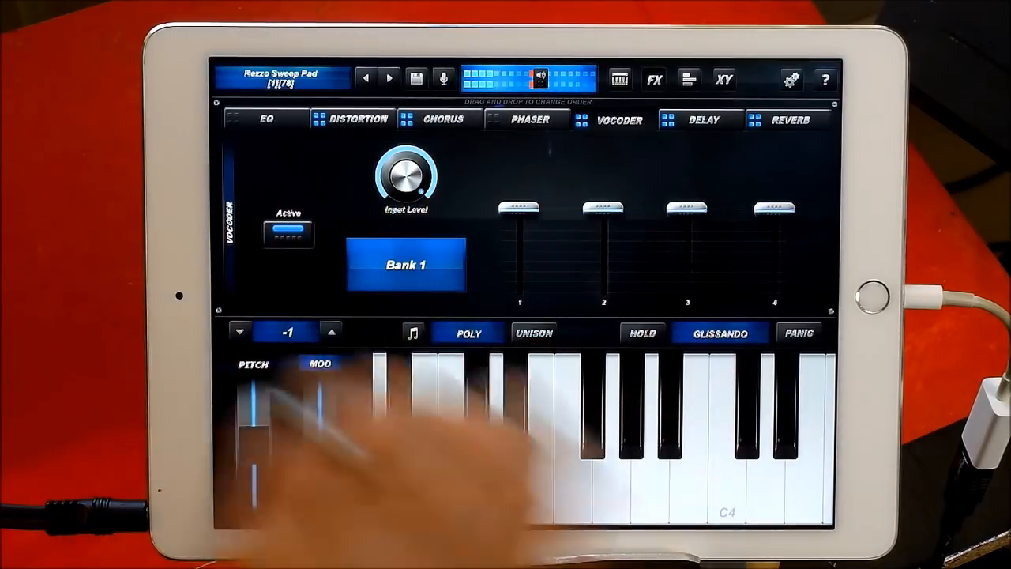
click(282, 75)
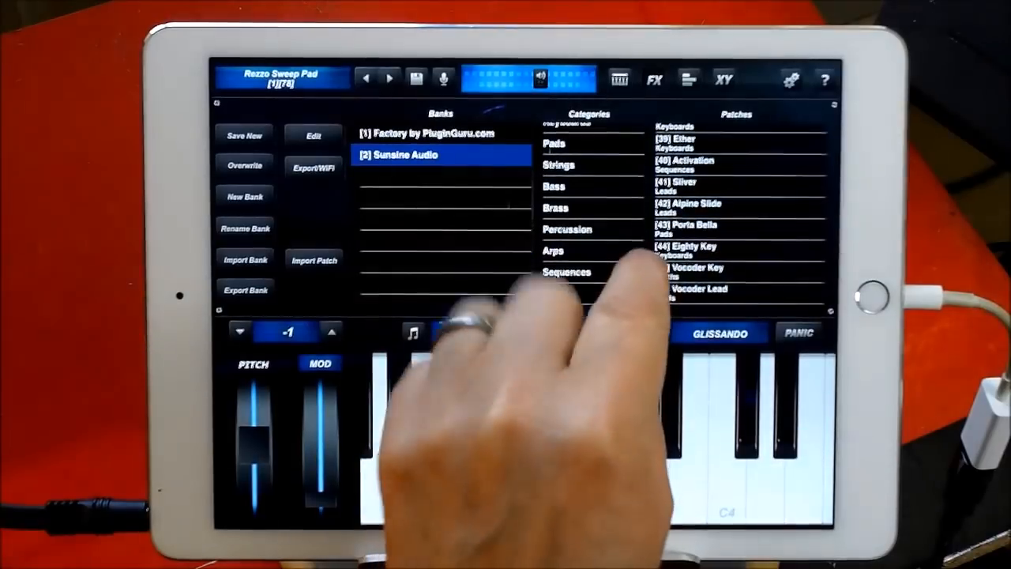
- Audition Vocoder Lead and Vocoder Key, then load Silver from Sunsine Audio
click(719, 292)
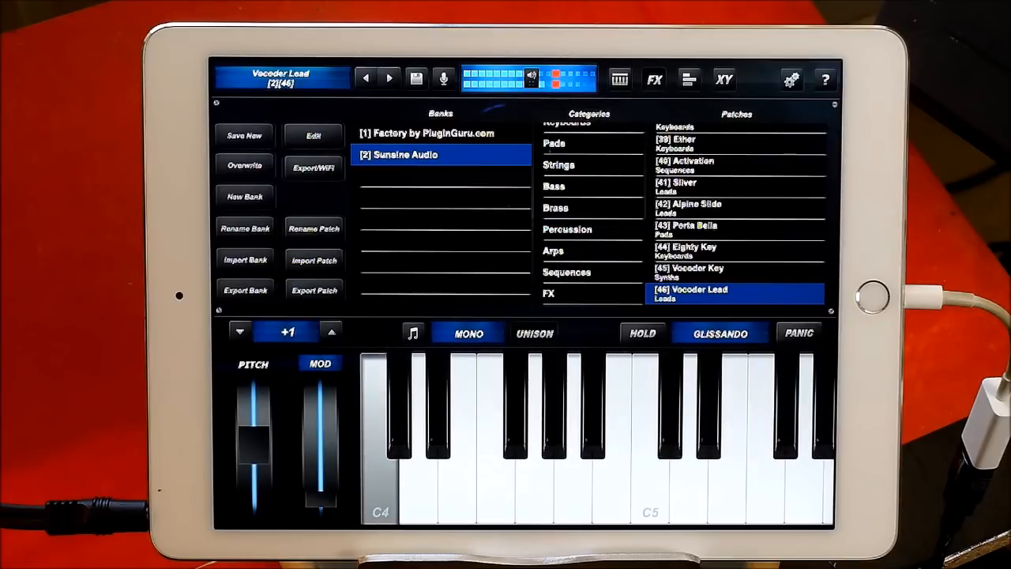
click(239, 331)
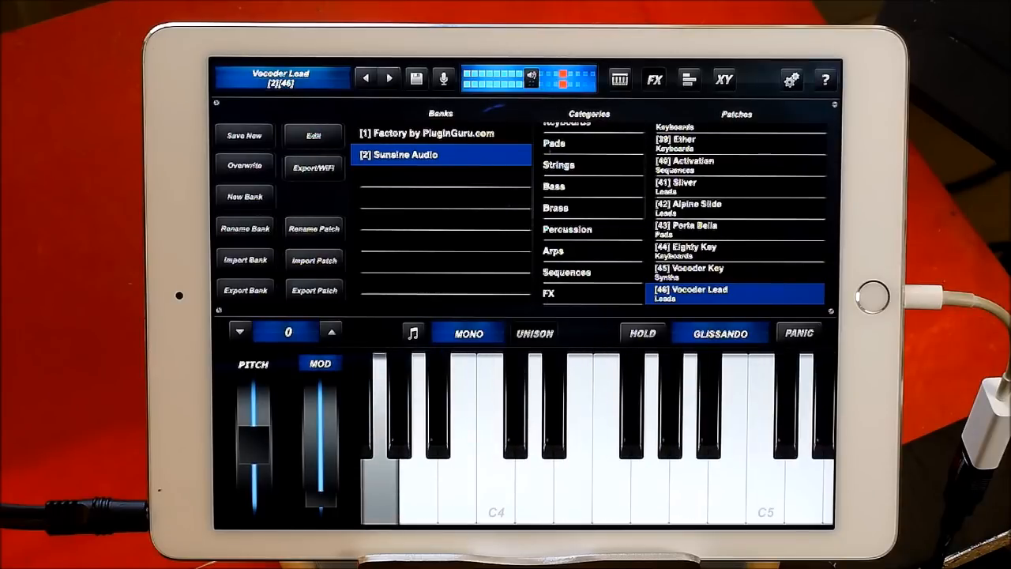
click(734, 271)
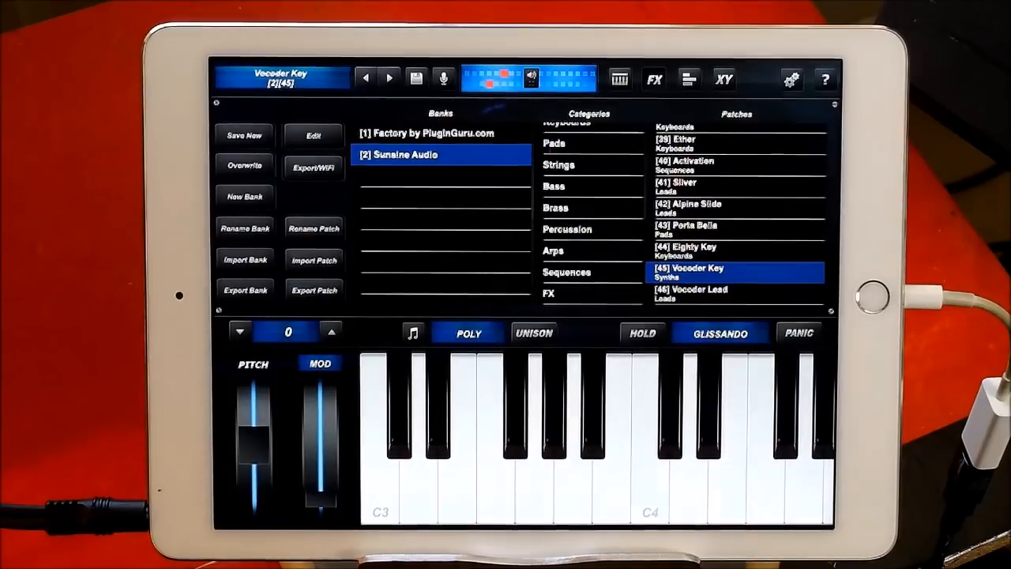
click(647, 442)
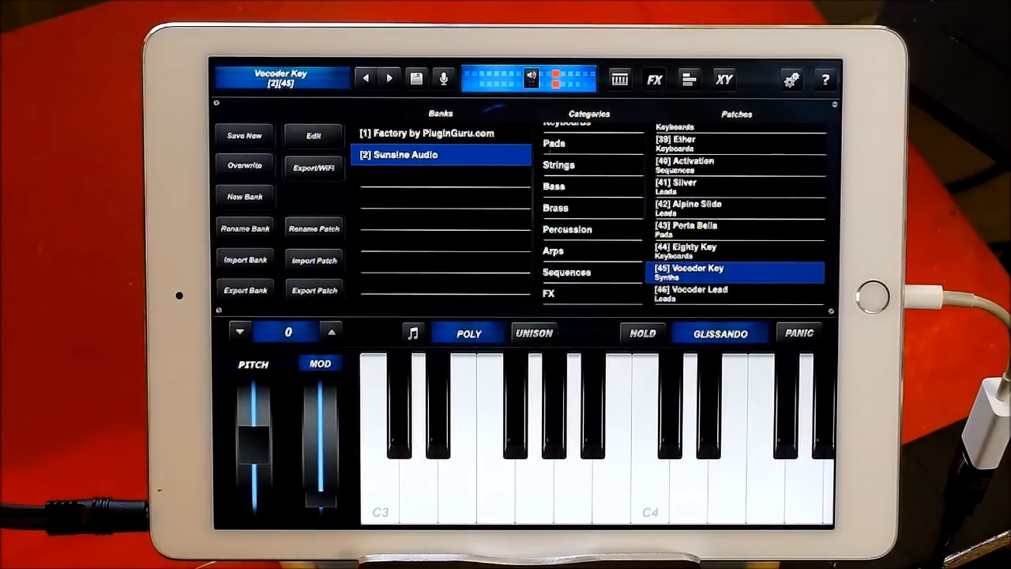
click(330, 331)
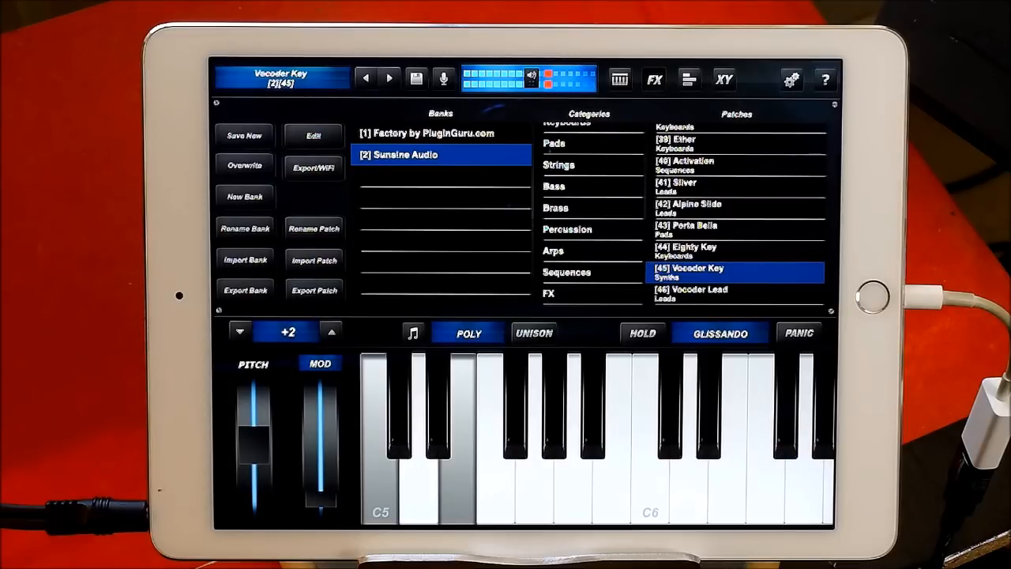
click(240, 331)
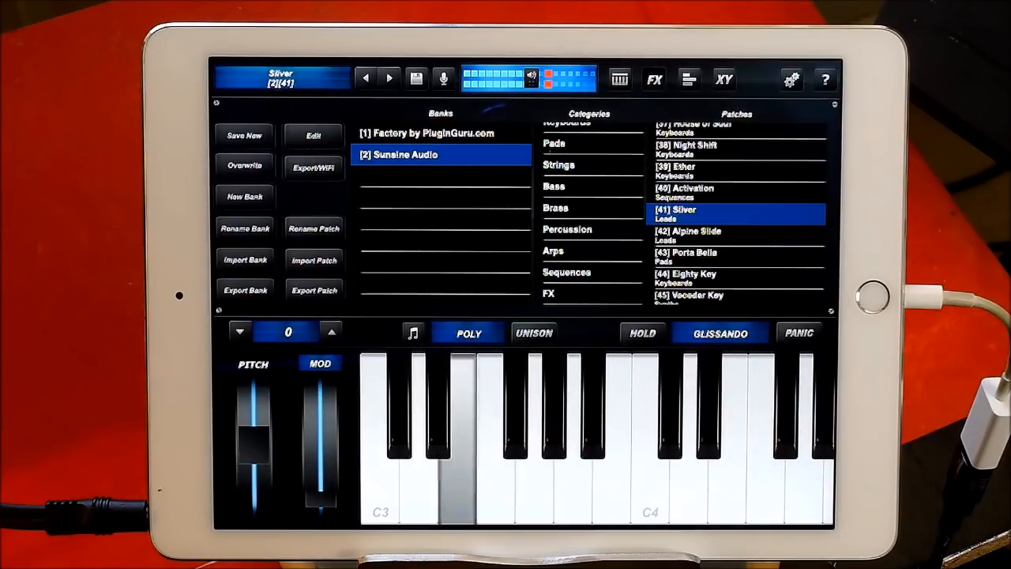
- Audition Alpine Slide and AM Radio, then load Fade Away from the Factory bank
click(240, 331)
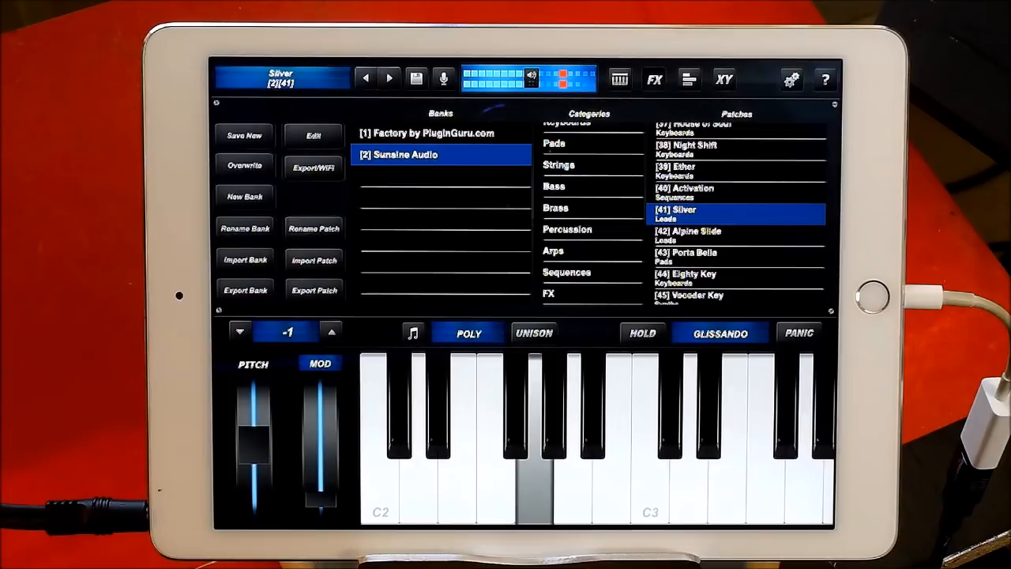
click(687, 213)
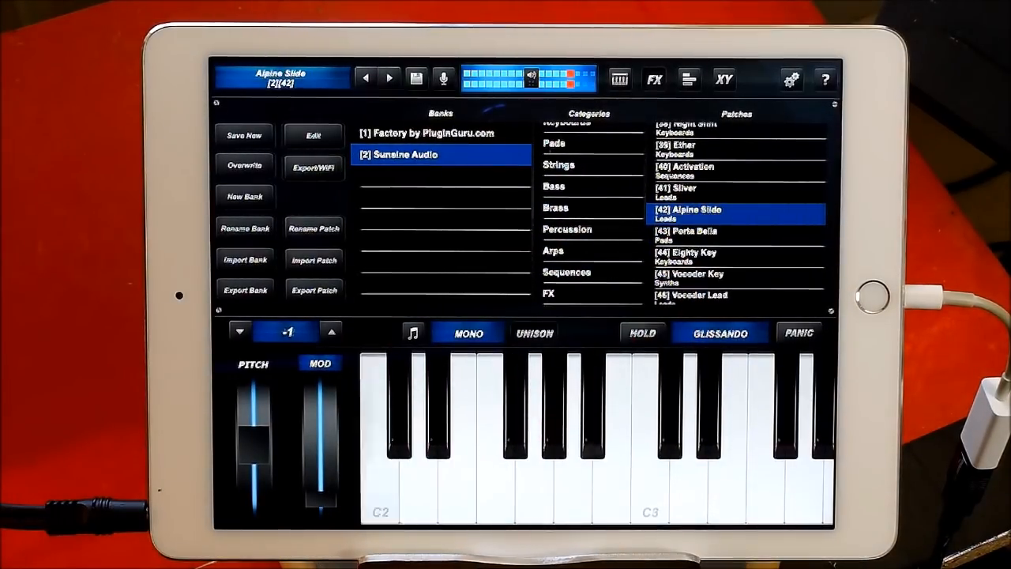
click(379, 434)
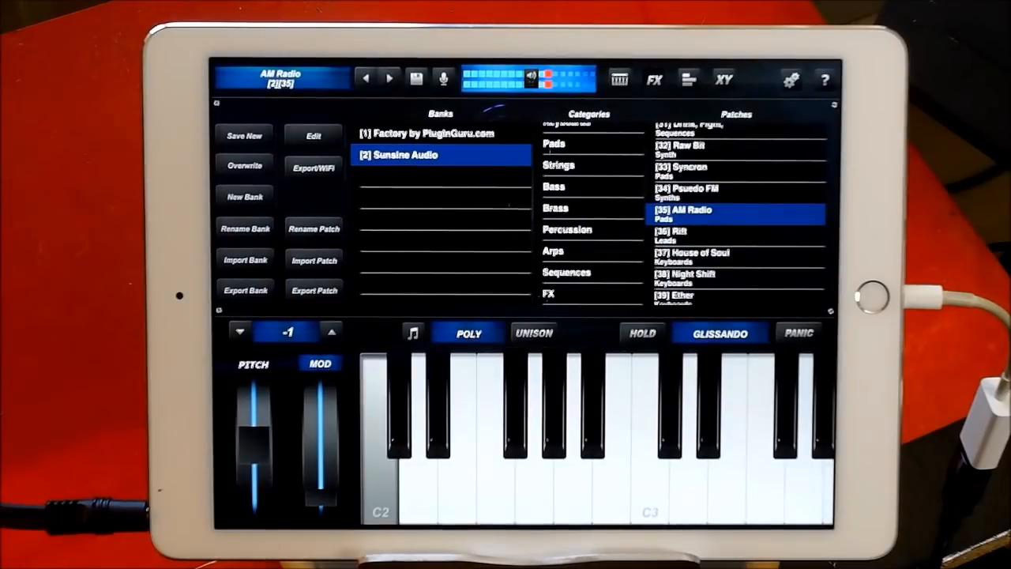
click(331, 331)
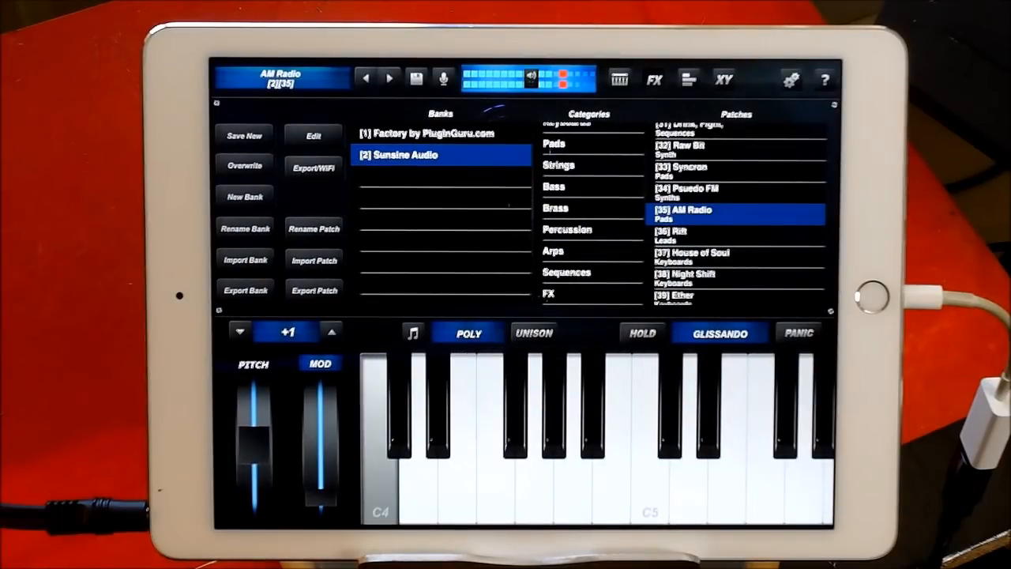
click(239, 330)
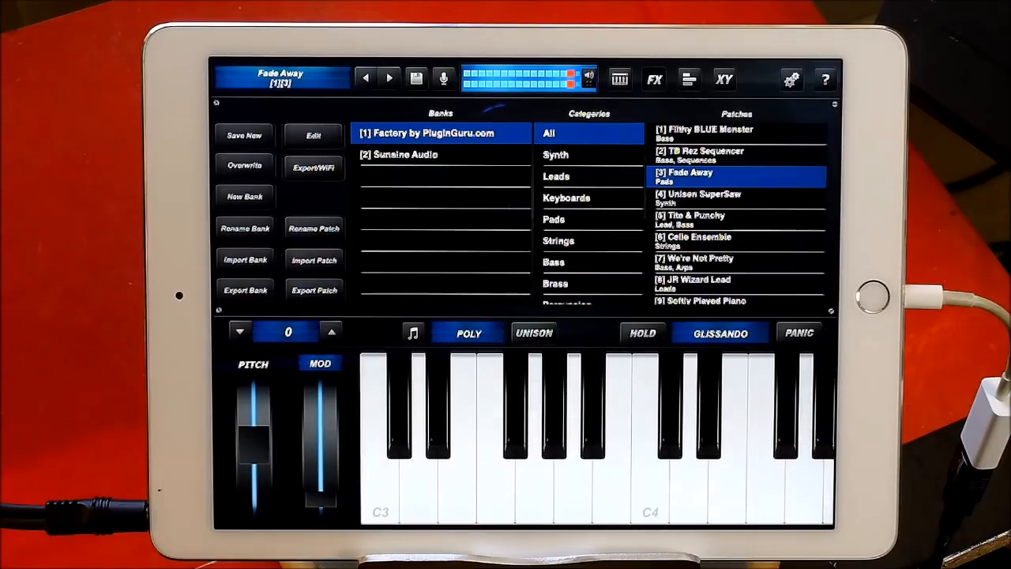
- Play Fade Away across octaves from C3 to C6, then load JR Wizard Lead
click(330, 331)
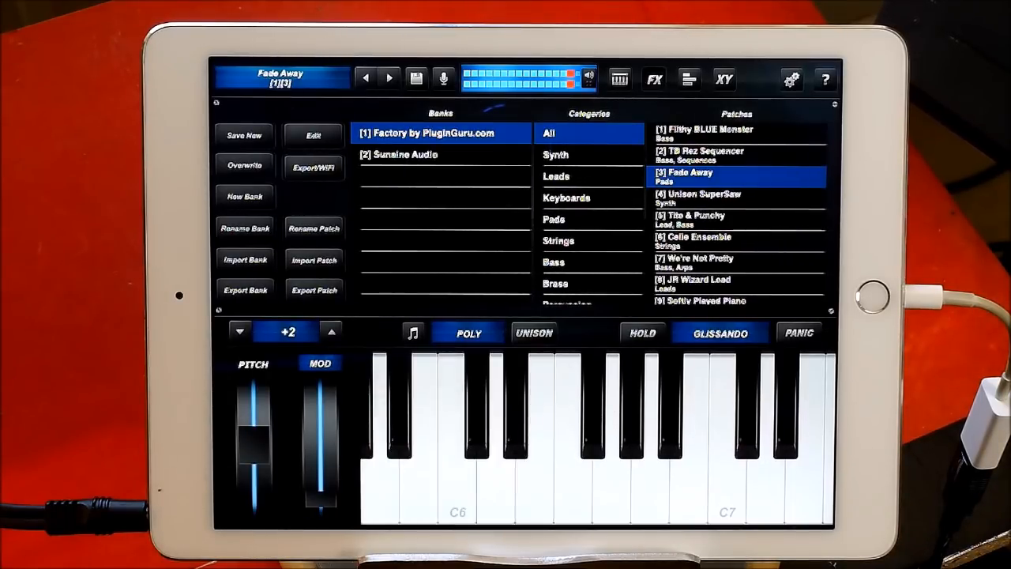
click(239, 330)
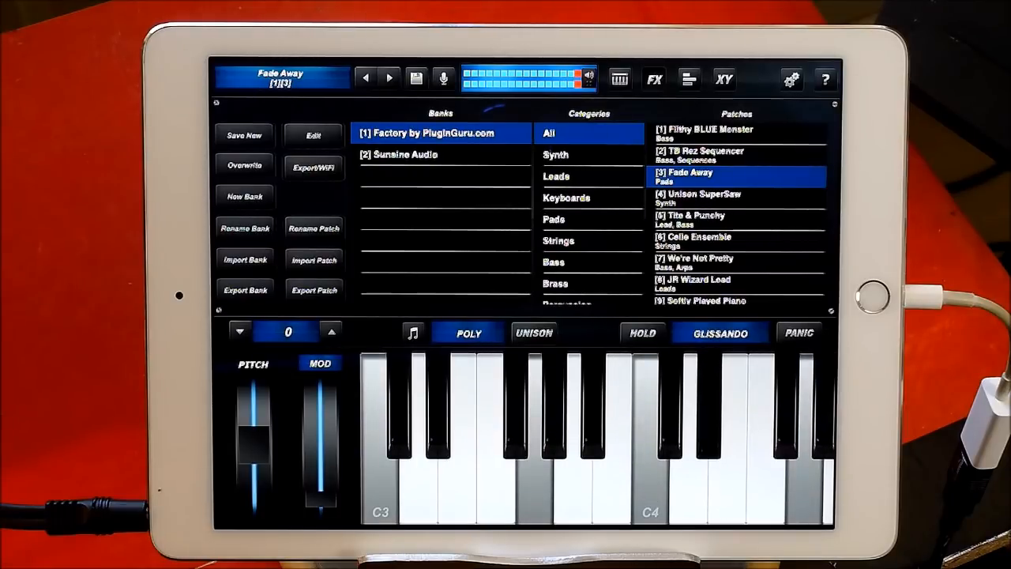
click(331, 327)
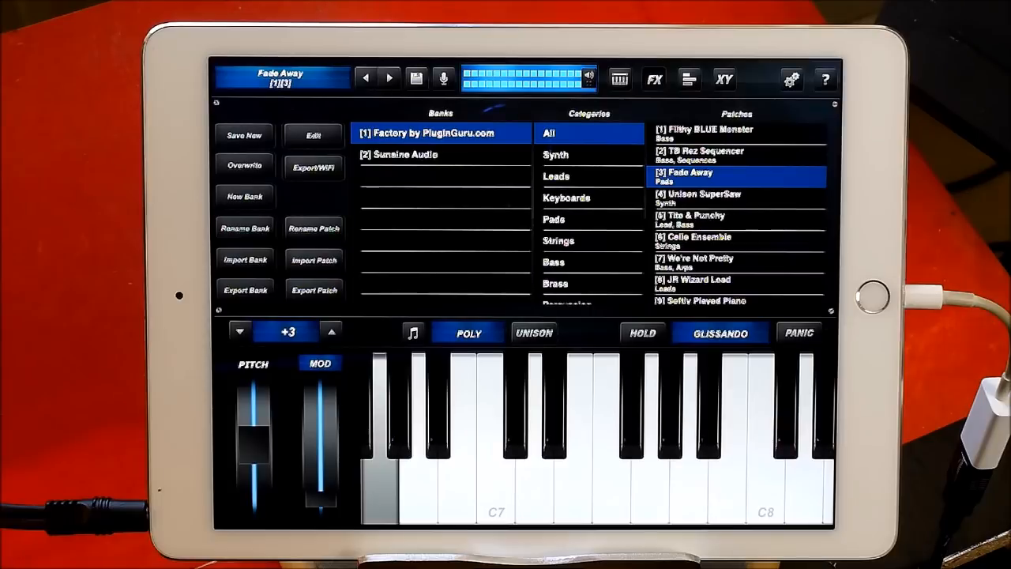
click(240, 331)
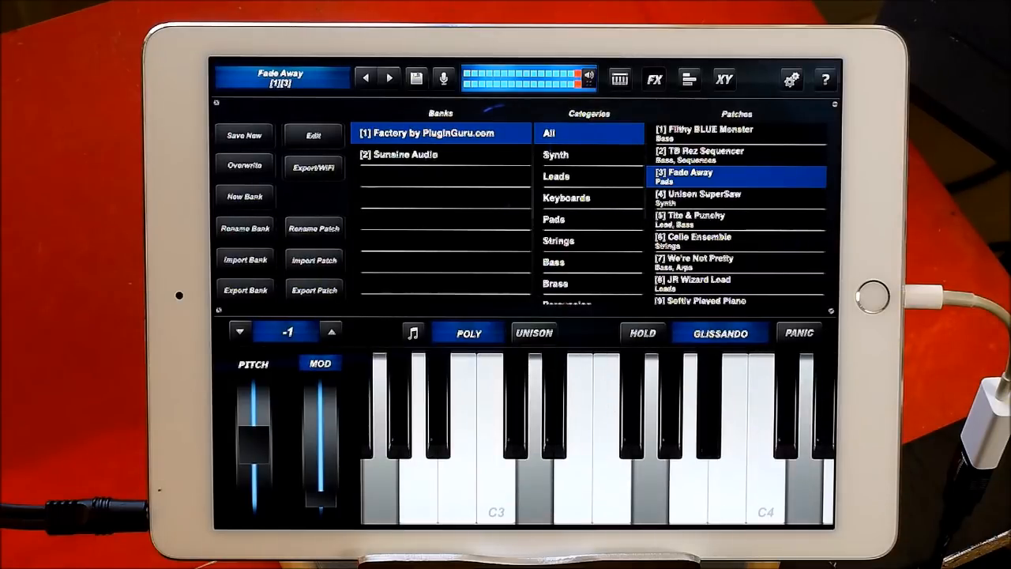
click(331, 331)
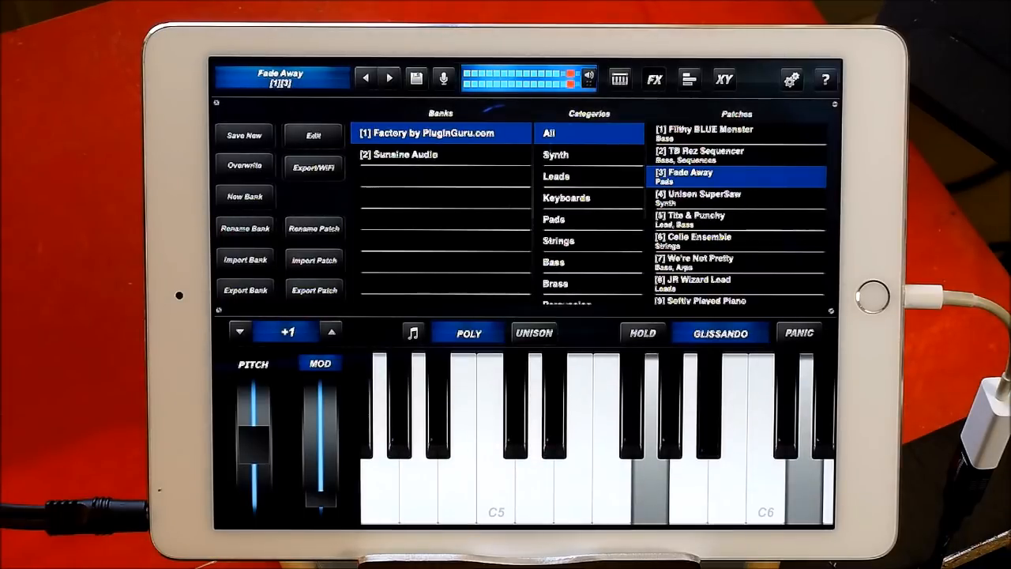
click(239, 331)
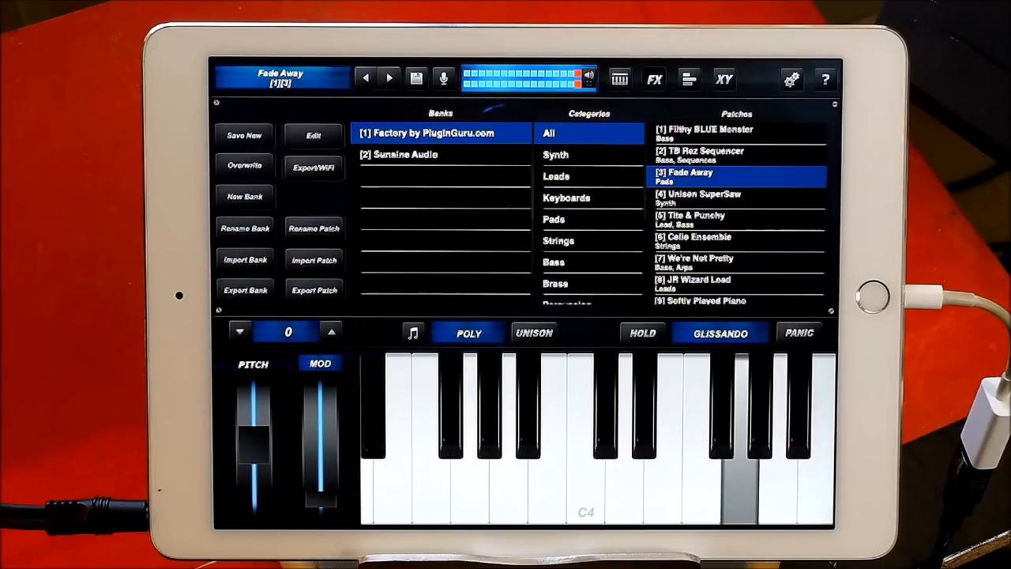
click(239, 331)
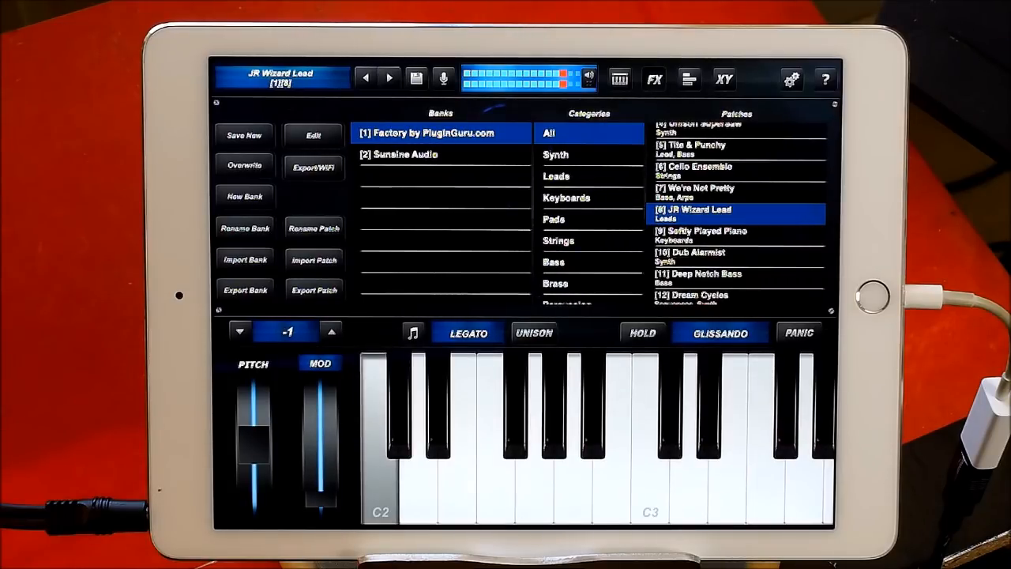
- Shift the keyboard up, then down two octaves, and bring up the vocoder effect settings
click(331, 330)
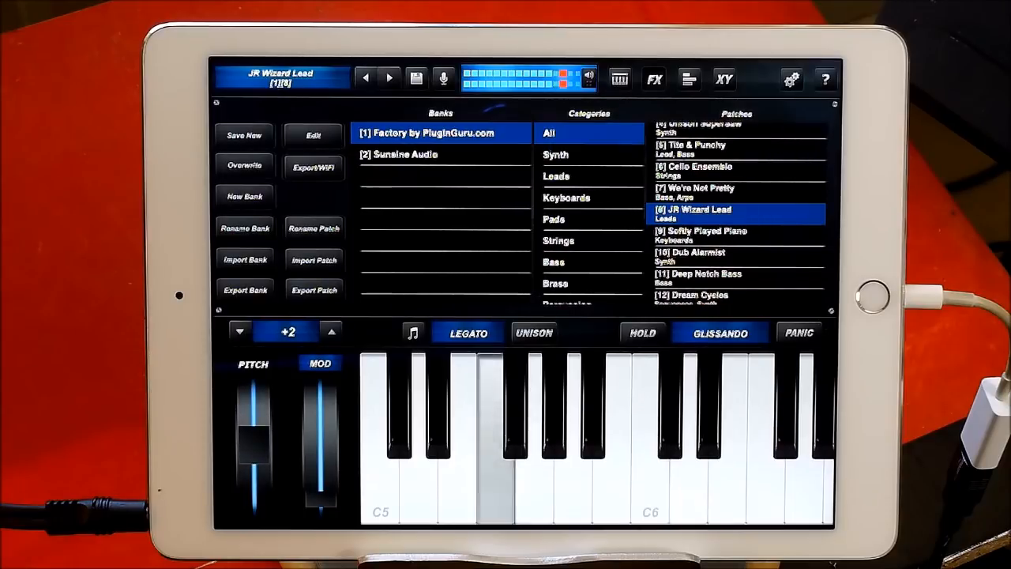
click(239, 331)
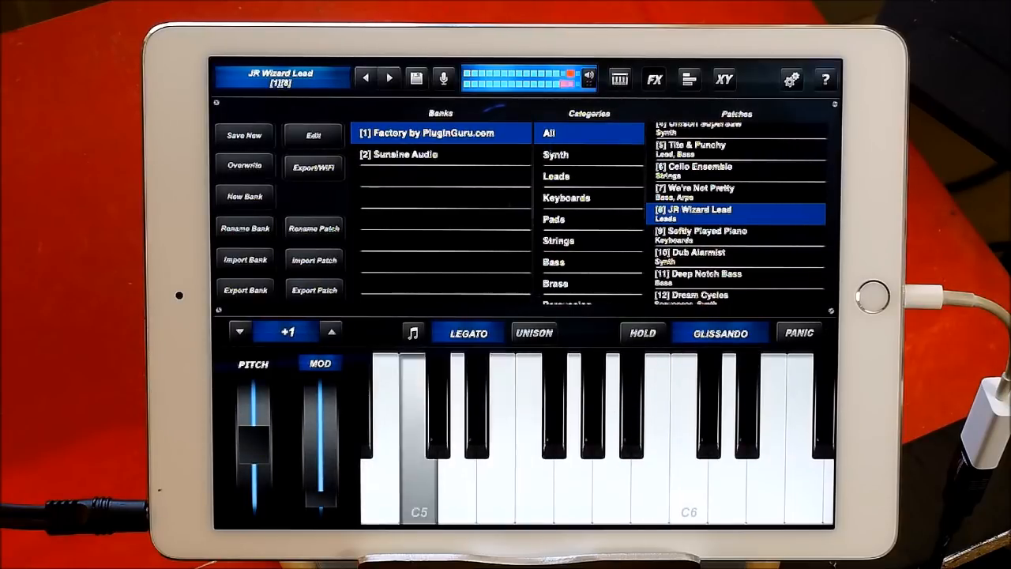
click(239, 331)
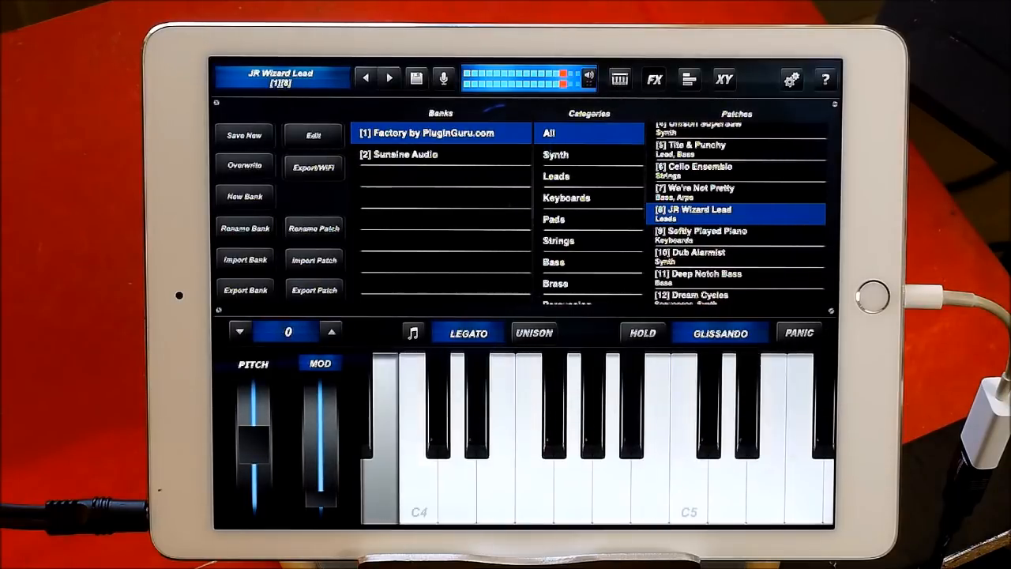
click(239, 330)
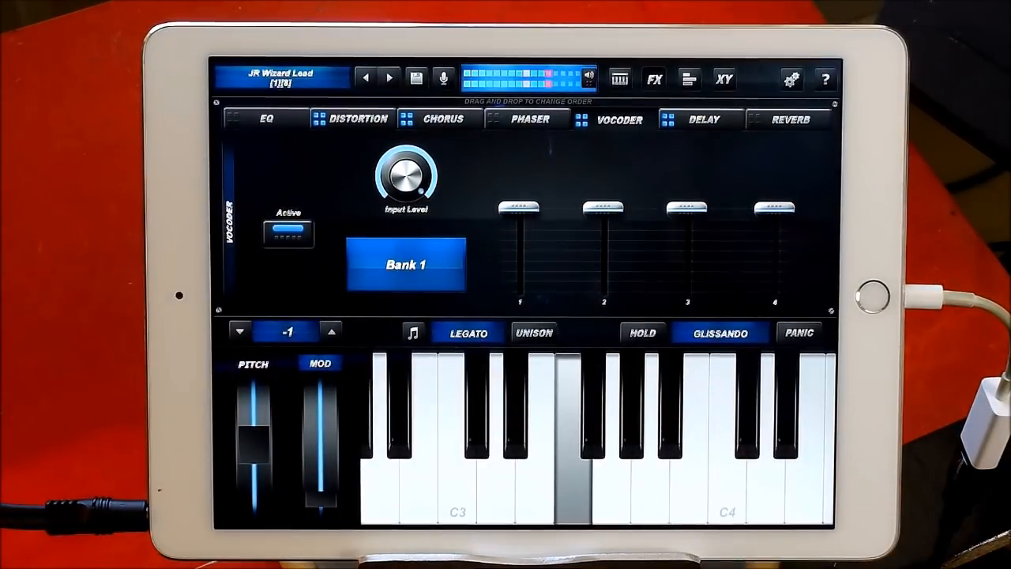
- Raise the keyboard to the C5 range and show JR Wizard Lead's oscillator settings
click(330, 331)
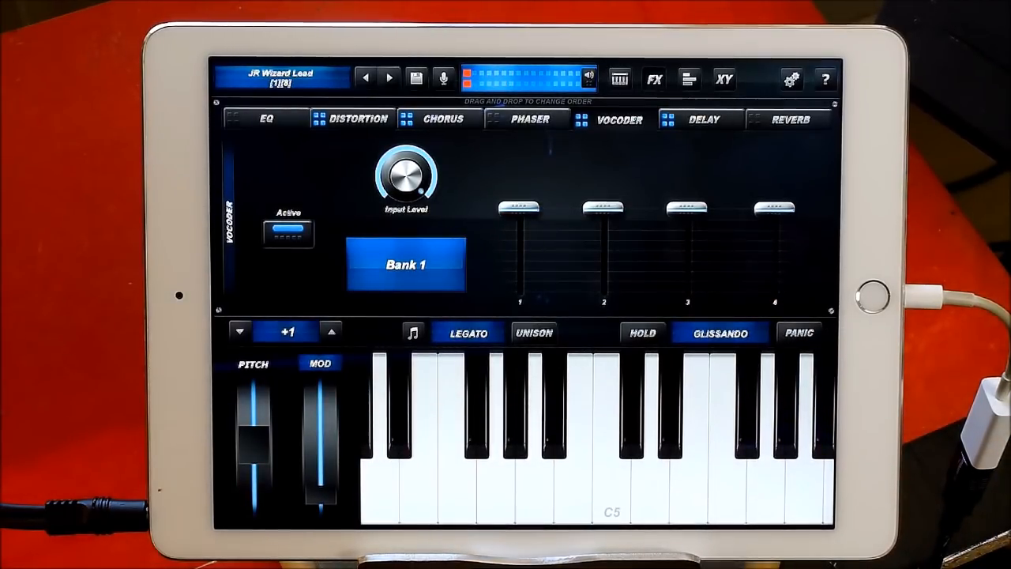
click(282, 77)
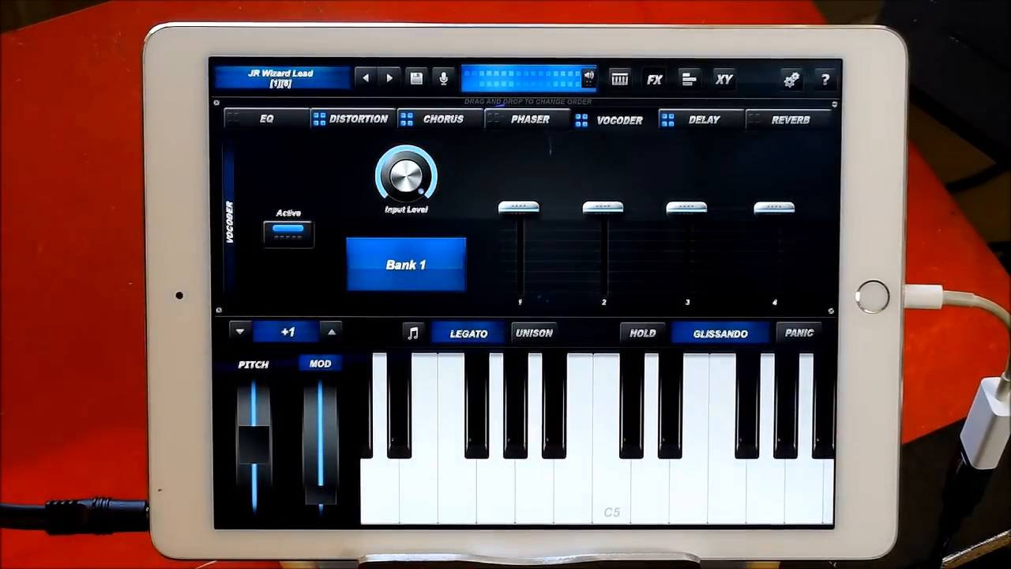
click(276, 118)
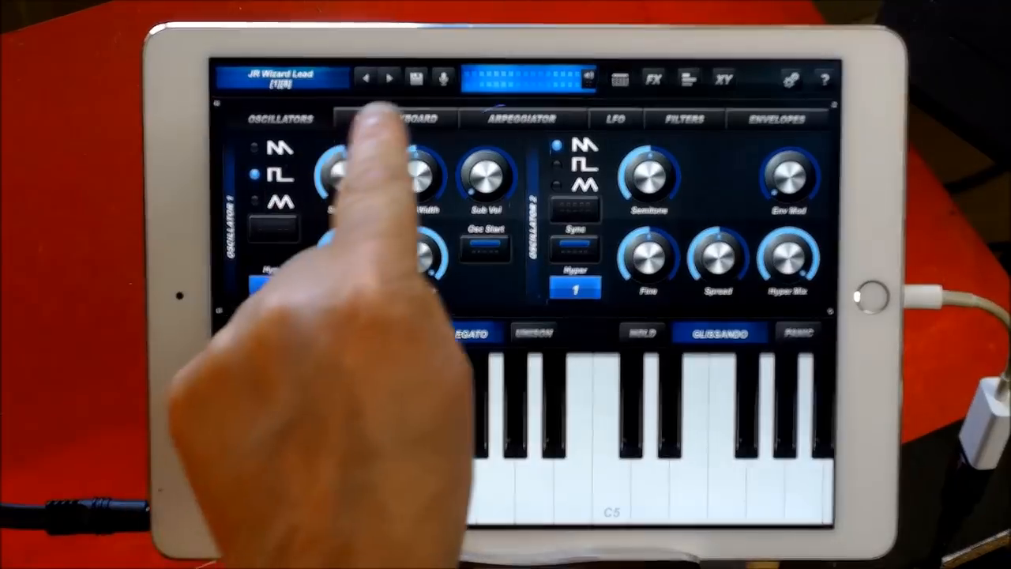
click(397, 118)
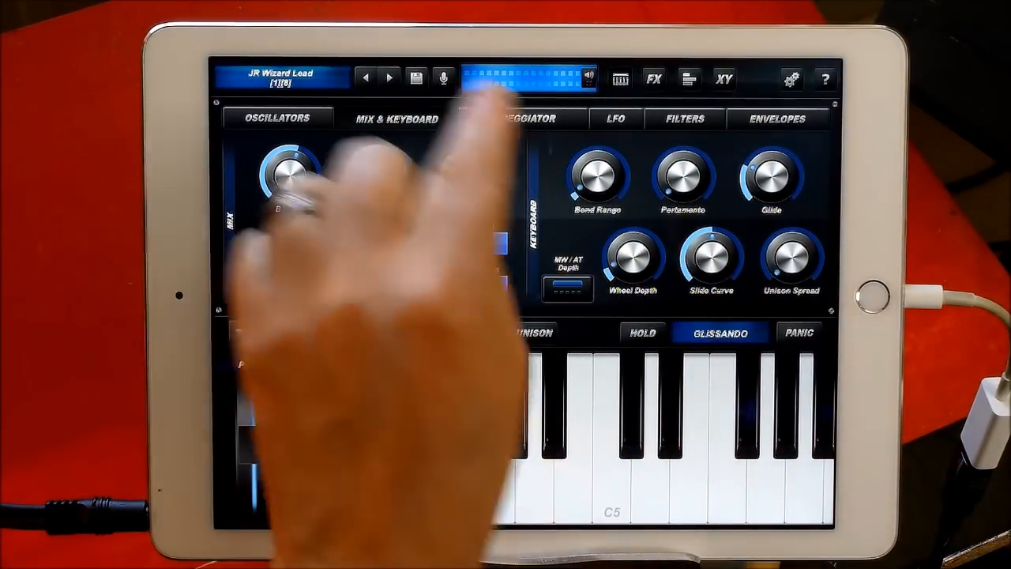
click(522, 117)
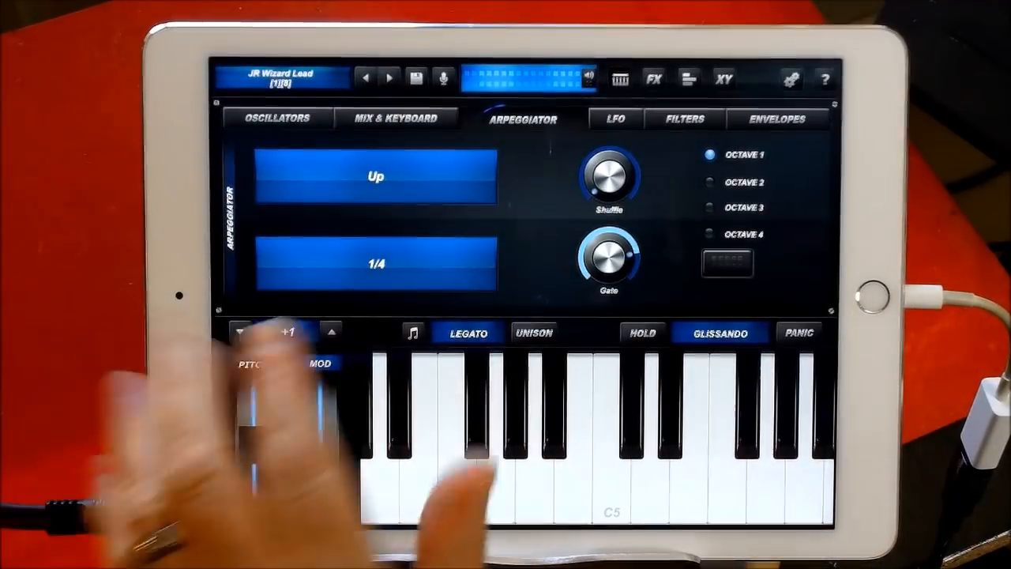
click(616, 118)
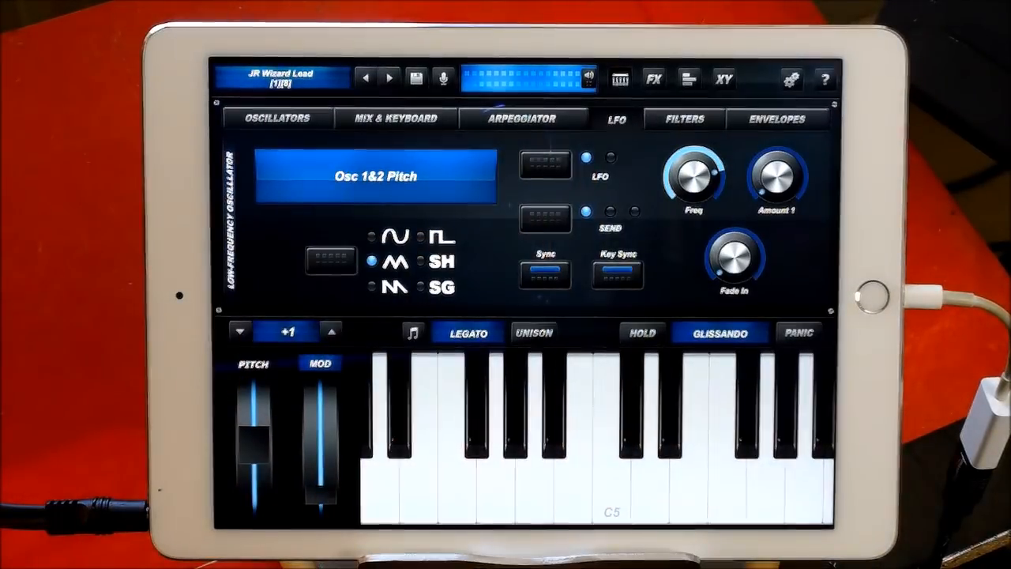
click(684, 119)
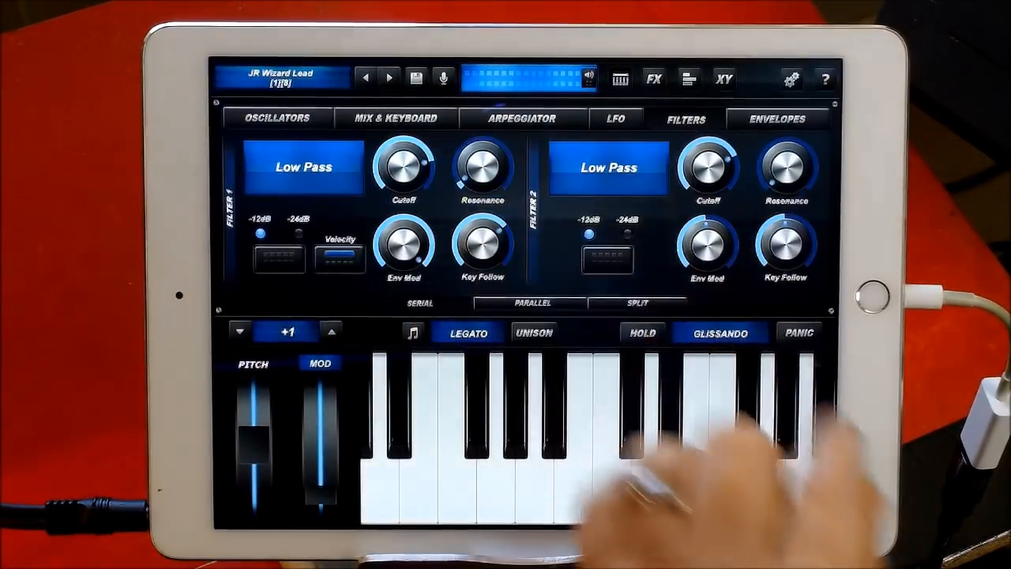
click(778, 118)
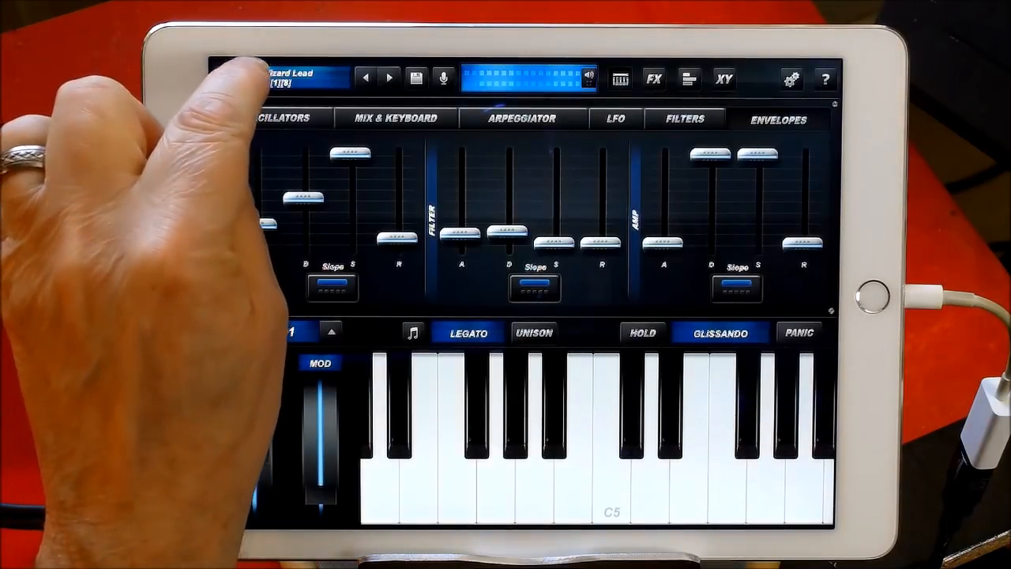
click(279, 118)
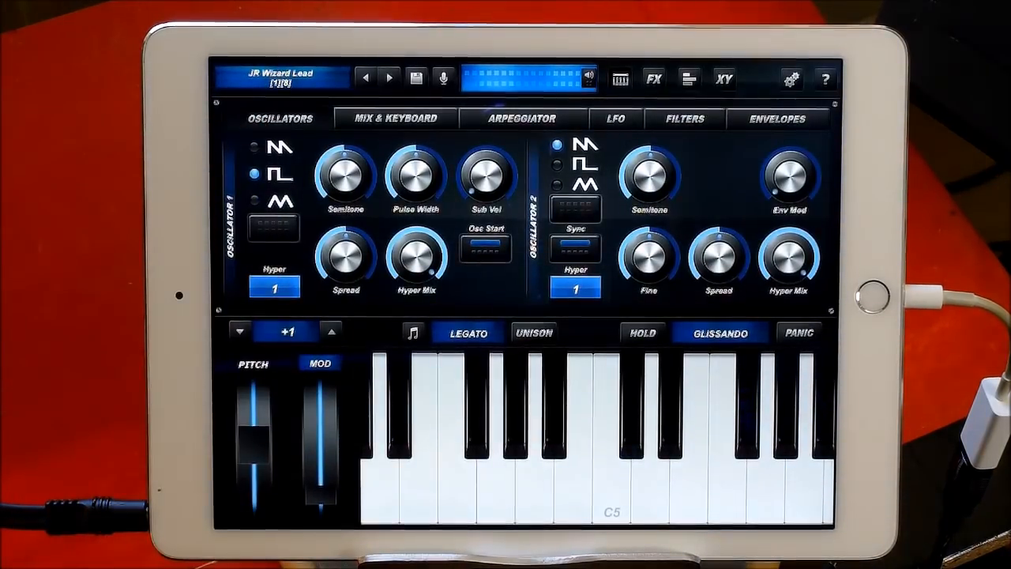